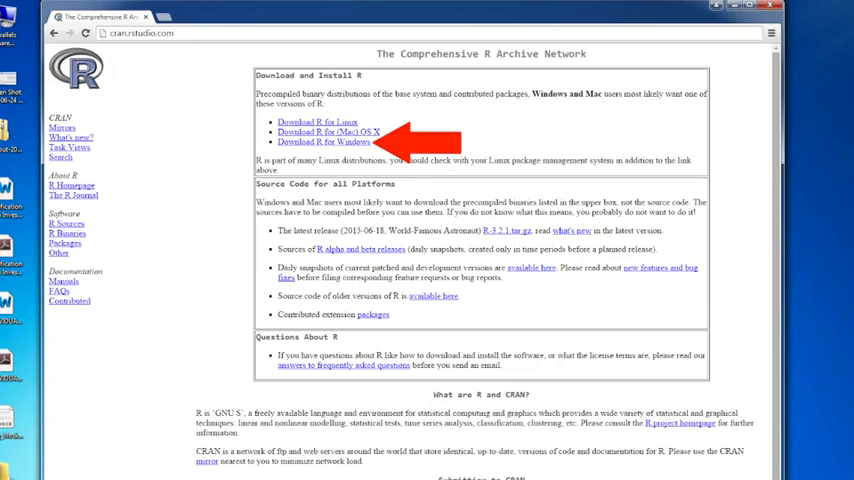
Step: Download the R 3.2.1 for Windows installer from the CRAN base page
{"action": "left_click", "coordinate": [324, 140]}
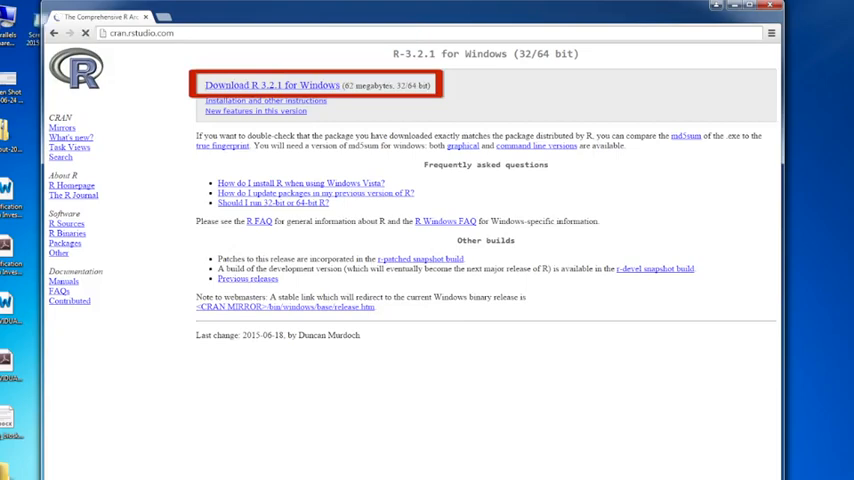
{"action": "left_click", "coordinate": [270, 84]}
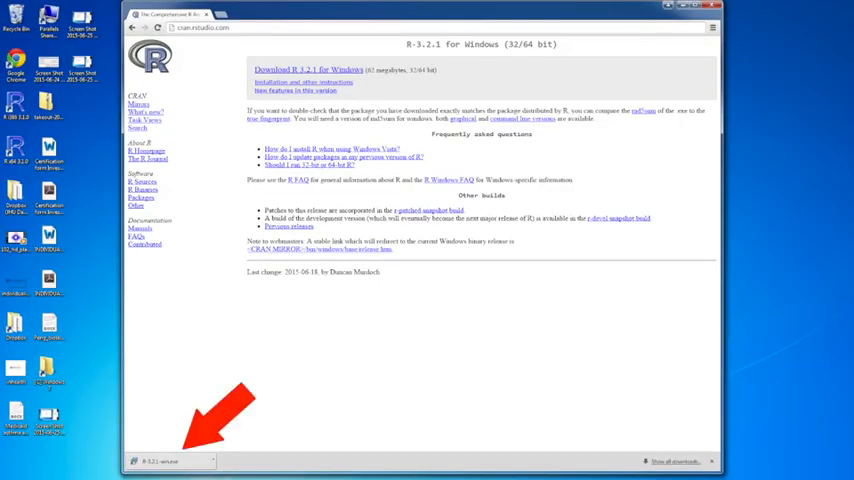
Step: Launch the downloaded installer and keep English as the setup language
{"action": "left_click", "coordinate": [164, 460]}
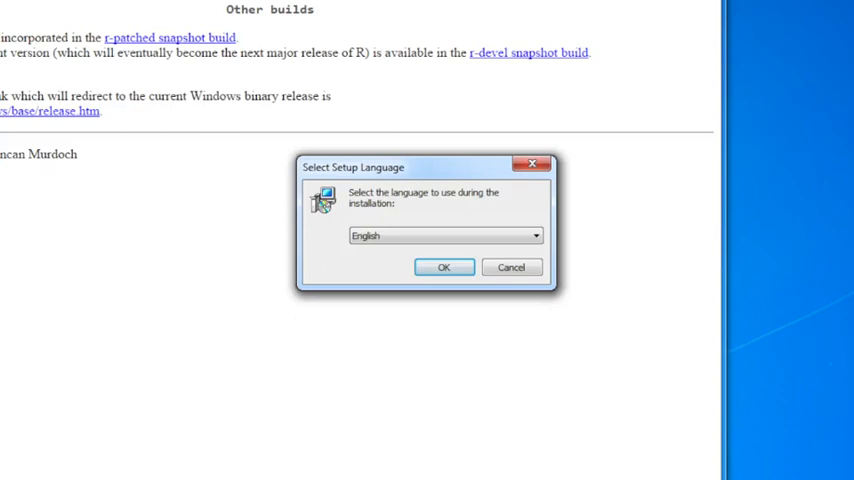
{"action": "left_click", "coordinate": [444, 268]}
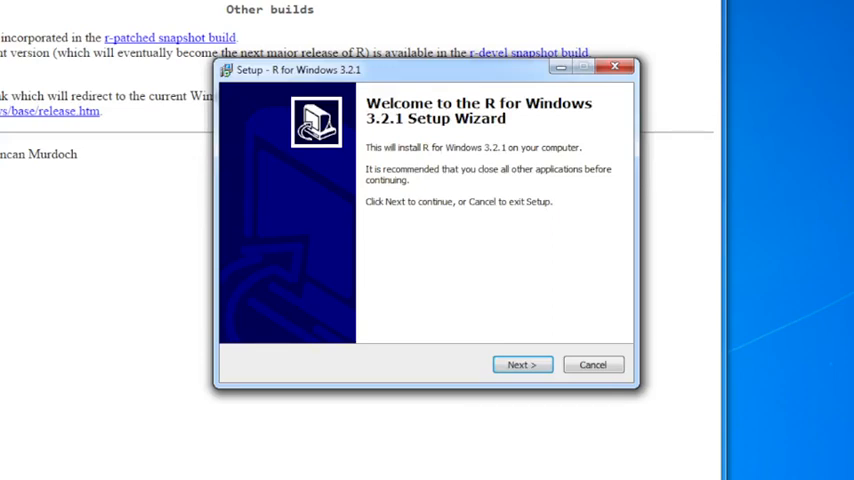
Step: Continue past the welcome page, accept the GPL license and keep the default install folder
{"action": "left_click", "coordinate": [520, 364]}
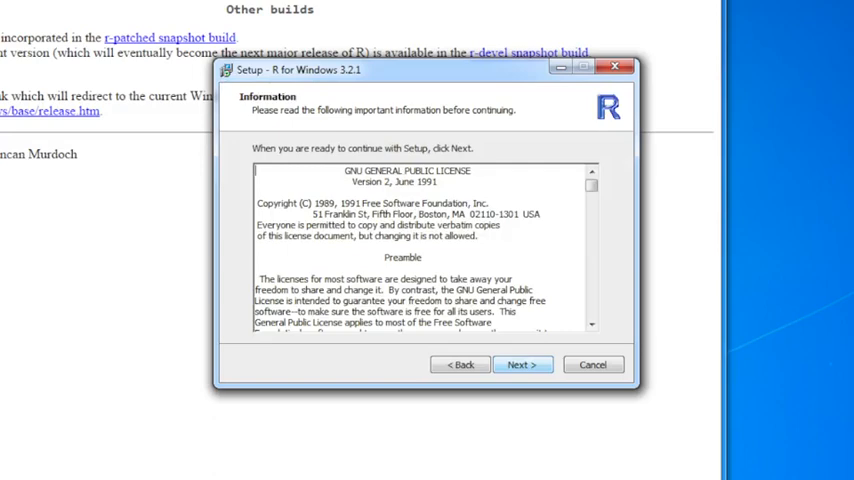
{"action": "left_click", "coordinate": [520, 364]}
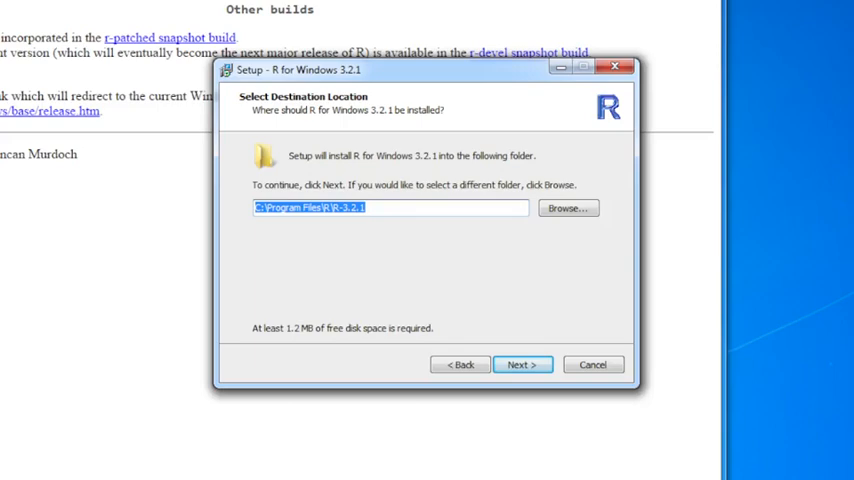
{"action": "left_click", "coordinate": [520, 364]}
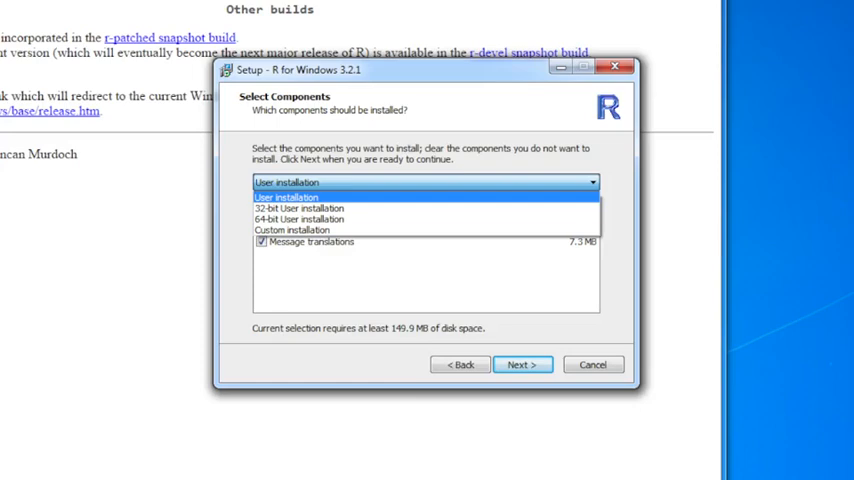
Step: Keep the default components and choose 'Yes (customized startup)' for startup options
{"action": "left_click", "coordinate": [520, 364]}
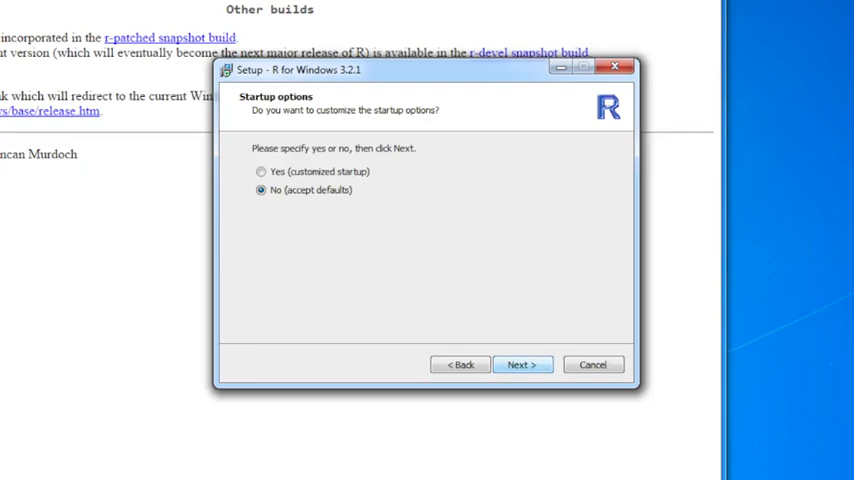
{"action": "left_click", "coordinate": [260, 172]}
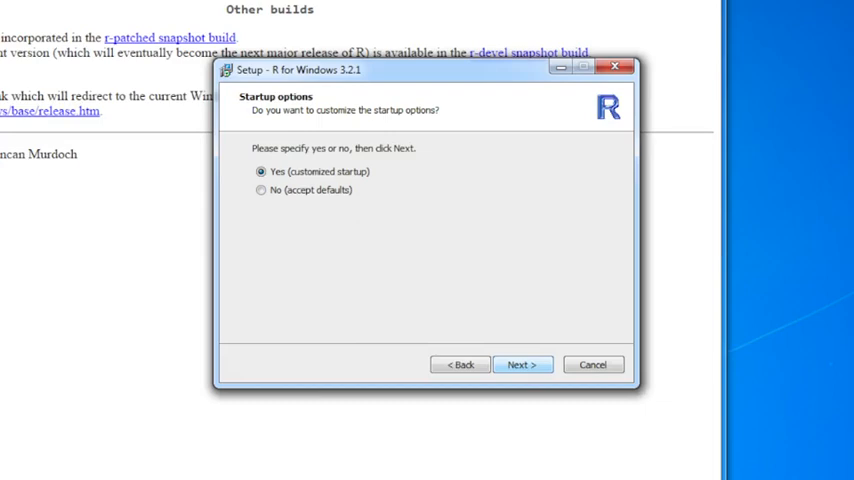
{"action": "left_click", "coordinate": [520, 364]}
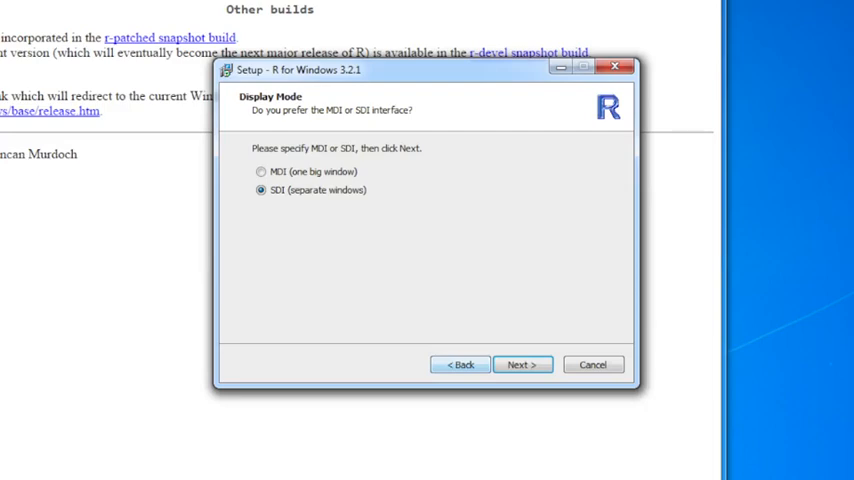
Step: Keep SDI separate windows, plain text help and standard internet access
{"action": "left_click", "coordinate": [520, 364]}
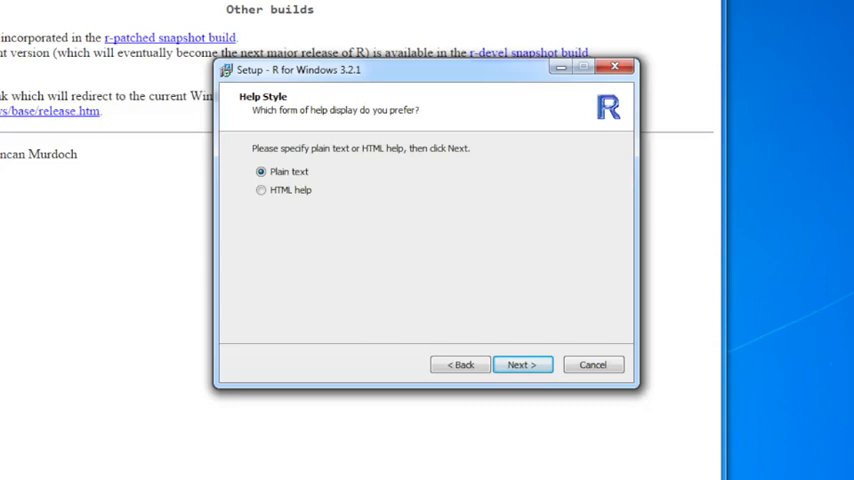
{"action": "left_click", "coordinate": [520, 364]}
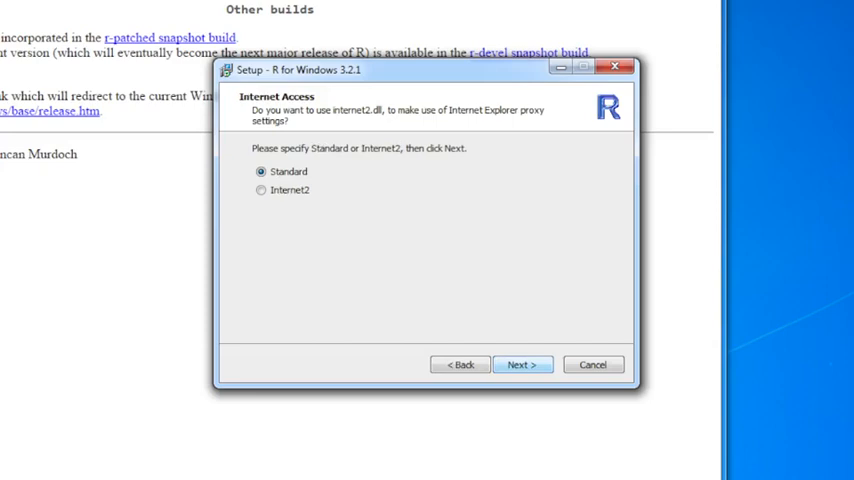
{"action": "left_click", "coordinate": [520, 364]}
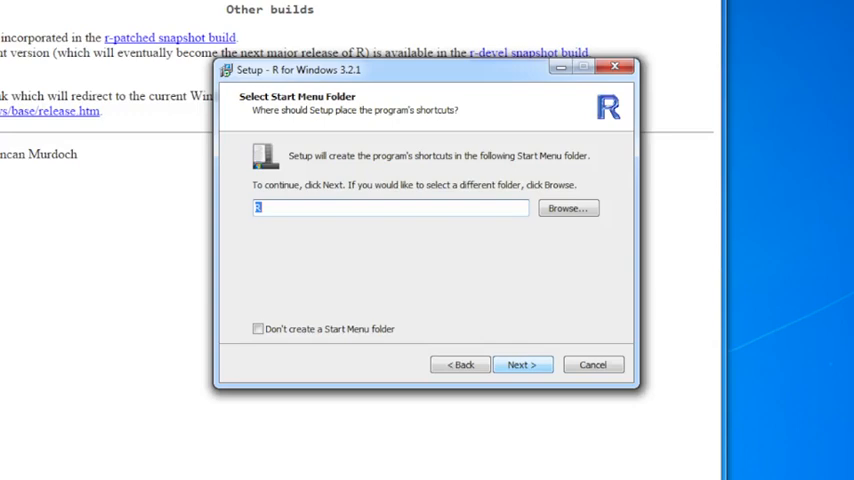
Step: Keep the default Start Menu folder and additional tasks, then install R 3.2.1
{"action": "left_click", "coordinate": [520, 364]}
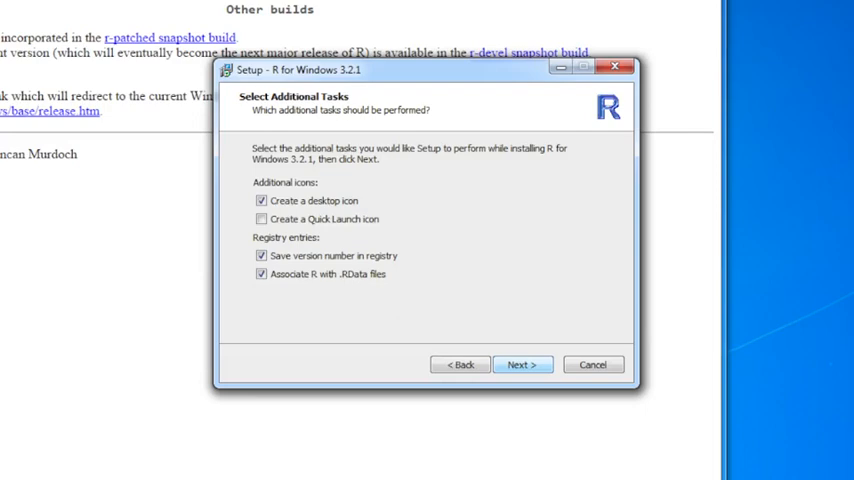
{"action": "left_click", "coordinate": [520, 364]}
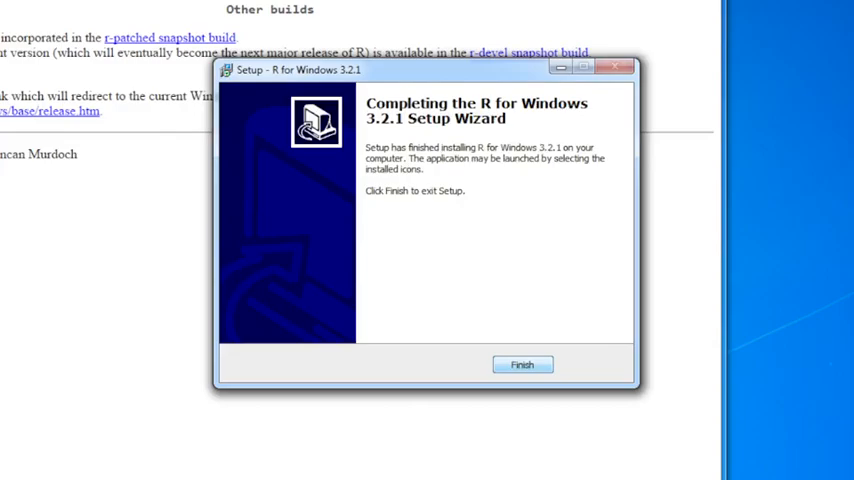
Step: Finish the setup wizard and launch 'R i386 3.2.1' to open the R Console
{"action": "left_click", "coordinate": [520, 364]}
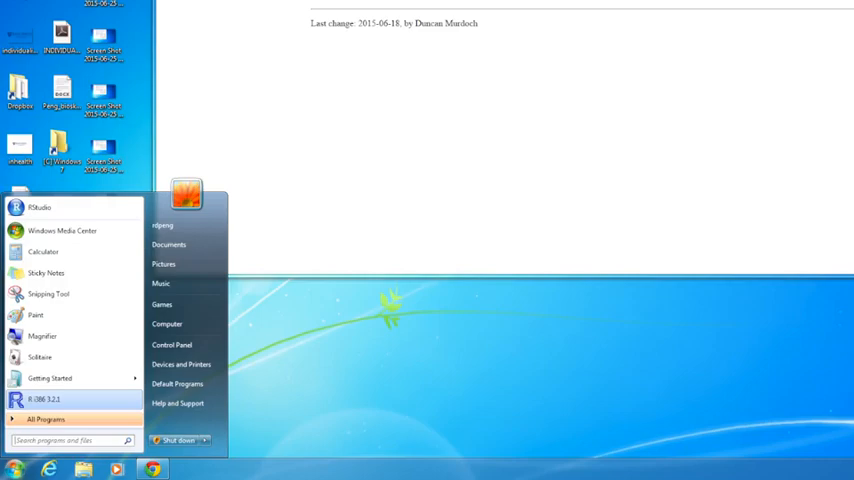
{"action": "left_click", "coordinate": [28, 400]}
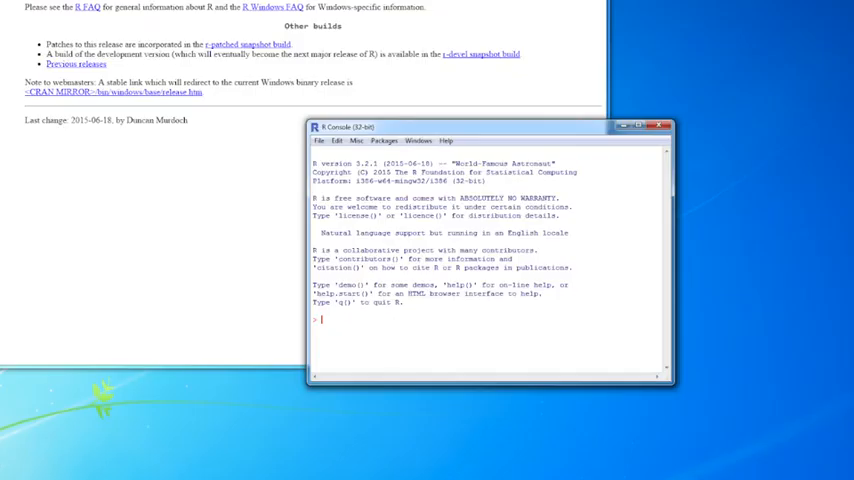